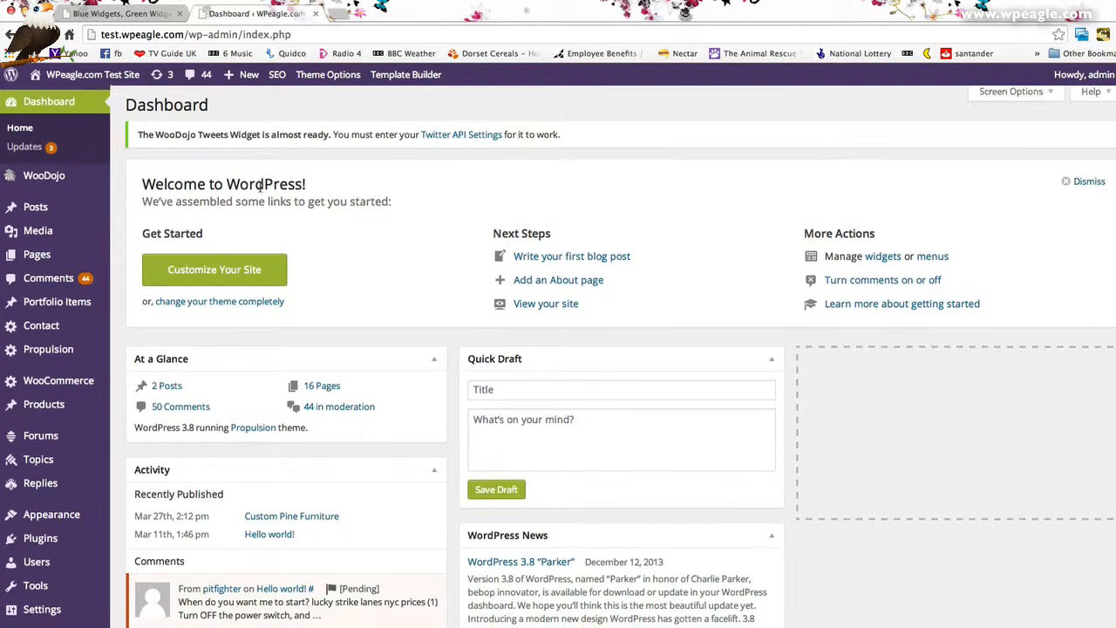
Step: Go to Plugins > Add New and enter 'redirection' as the plugin search term
scroll(down, 3)
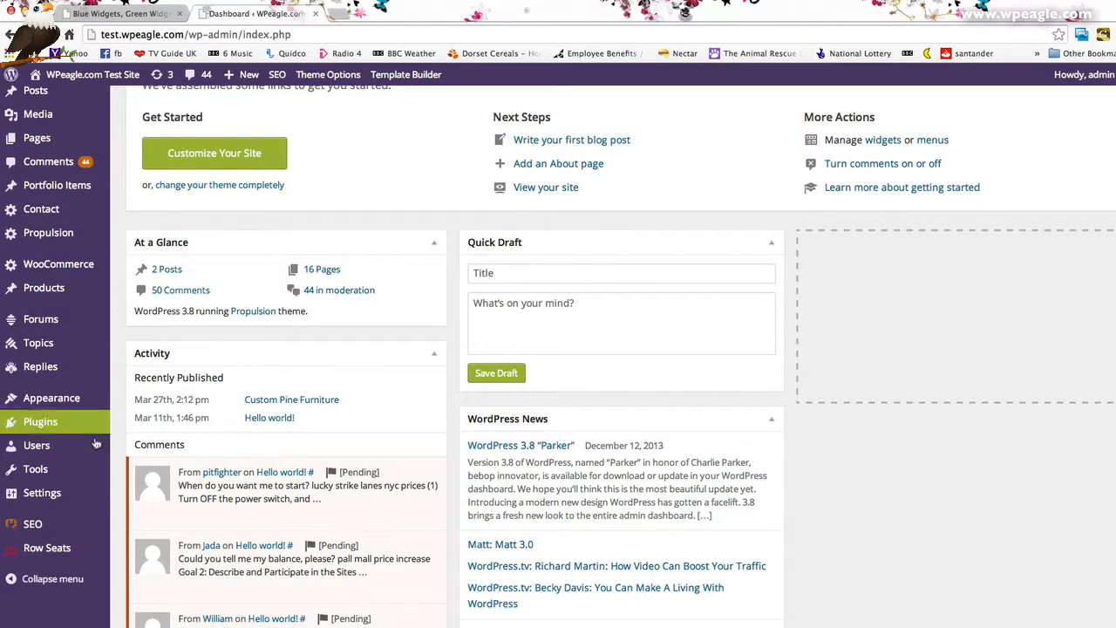
click(42, 421)
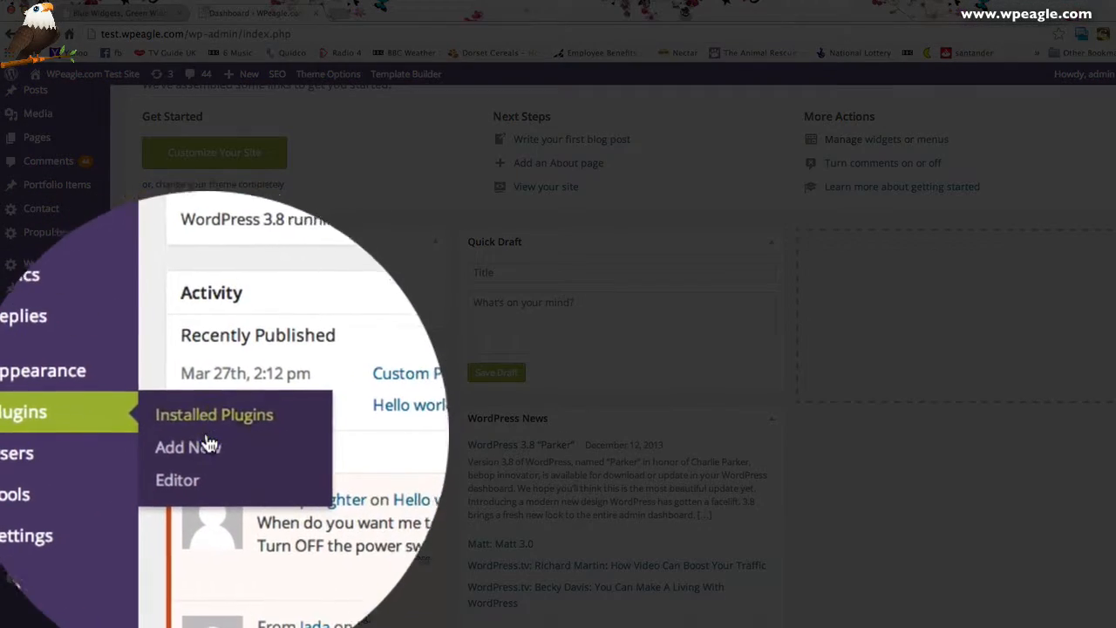
click(185, 447)
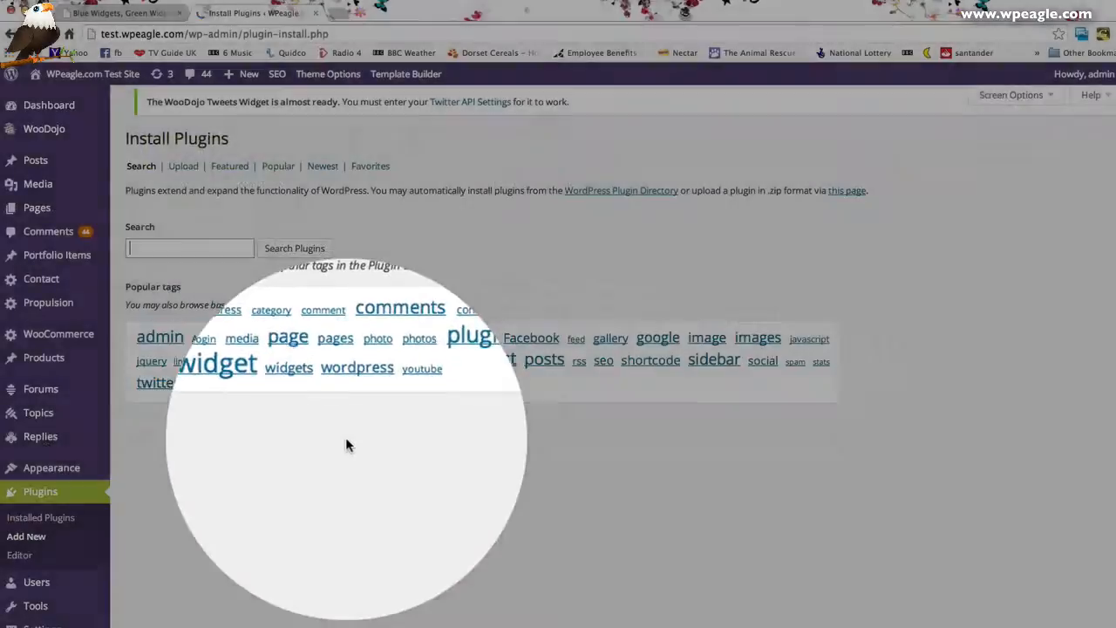
text(redirect)
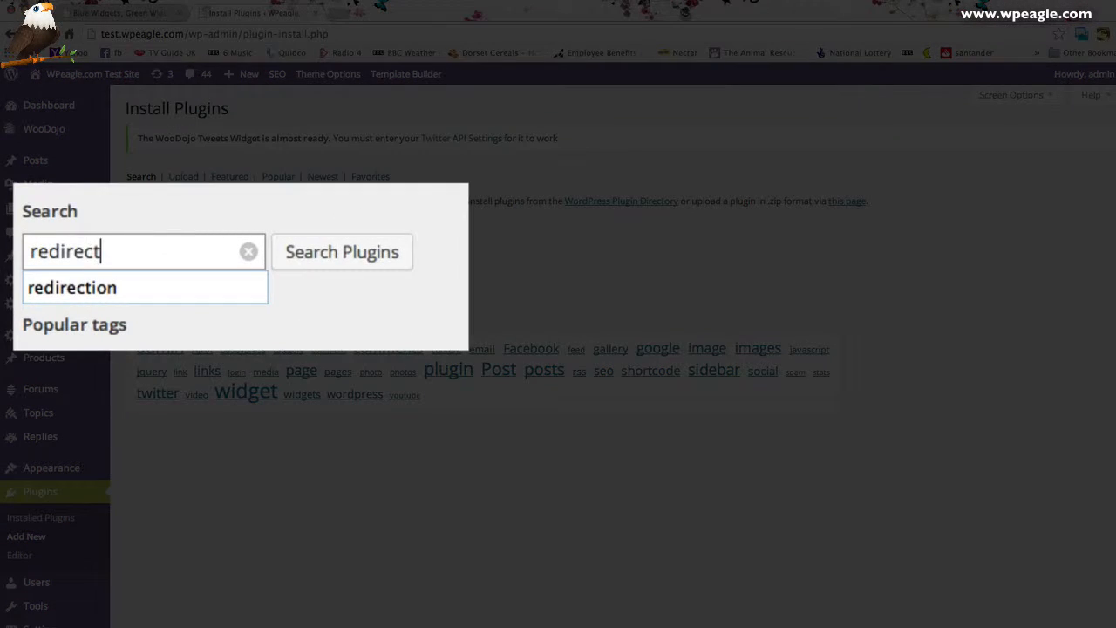
click(74, 287)
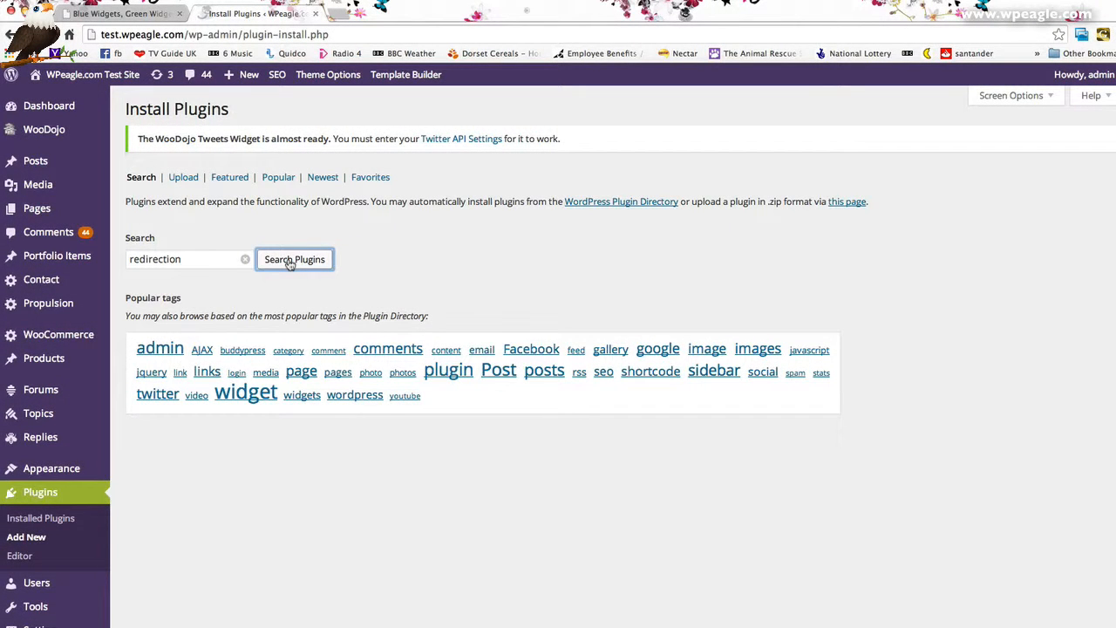
Step: Search the plugin directory and install the Redirection 2.3.4 plugin
click(293, 258)
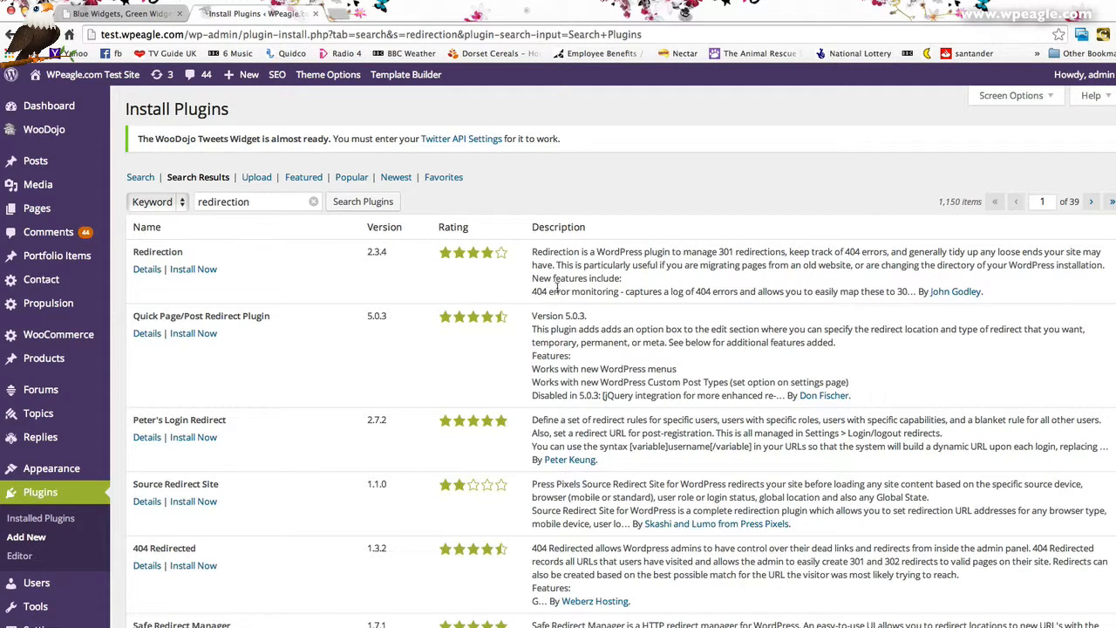
click(192, 269)
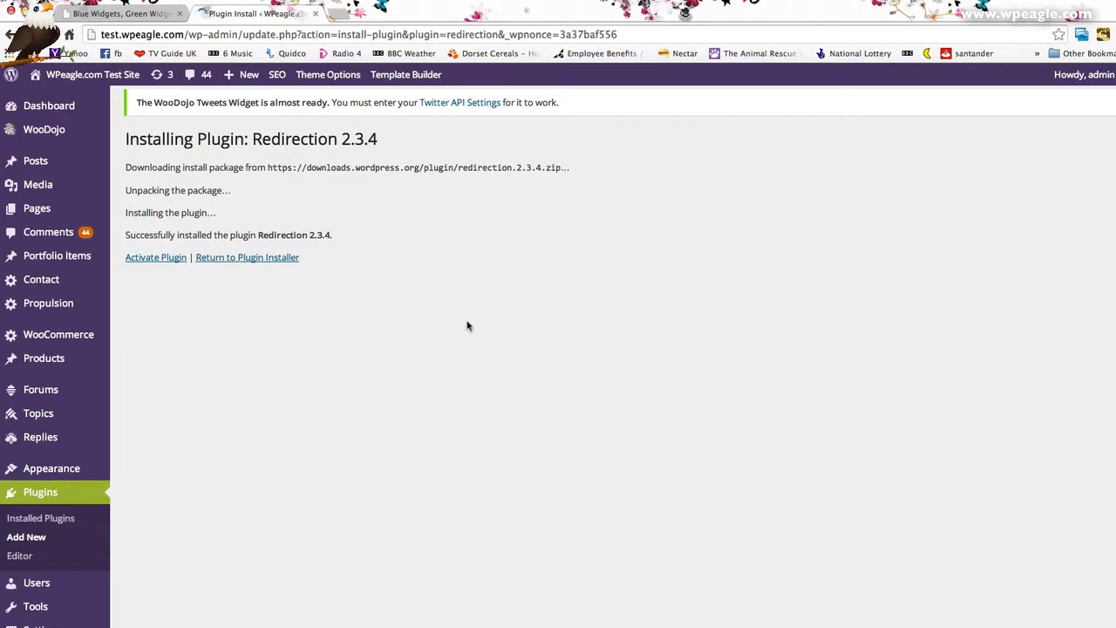
mouse_move(178, 277)
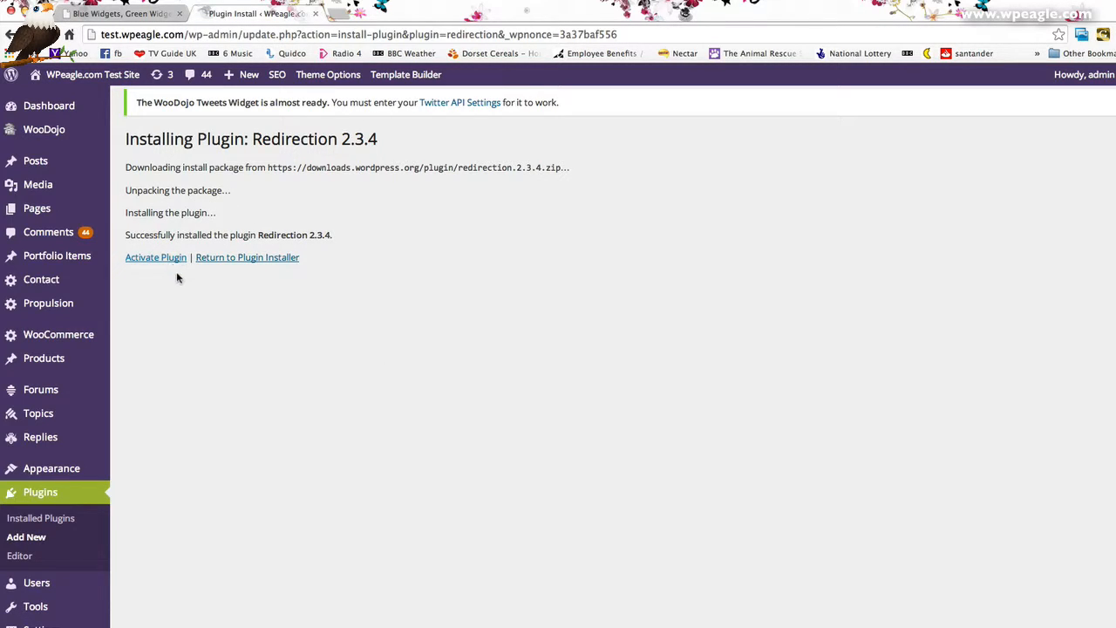
mouse_move(190, 289)
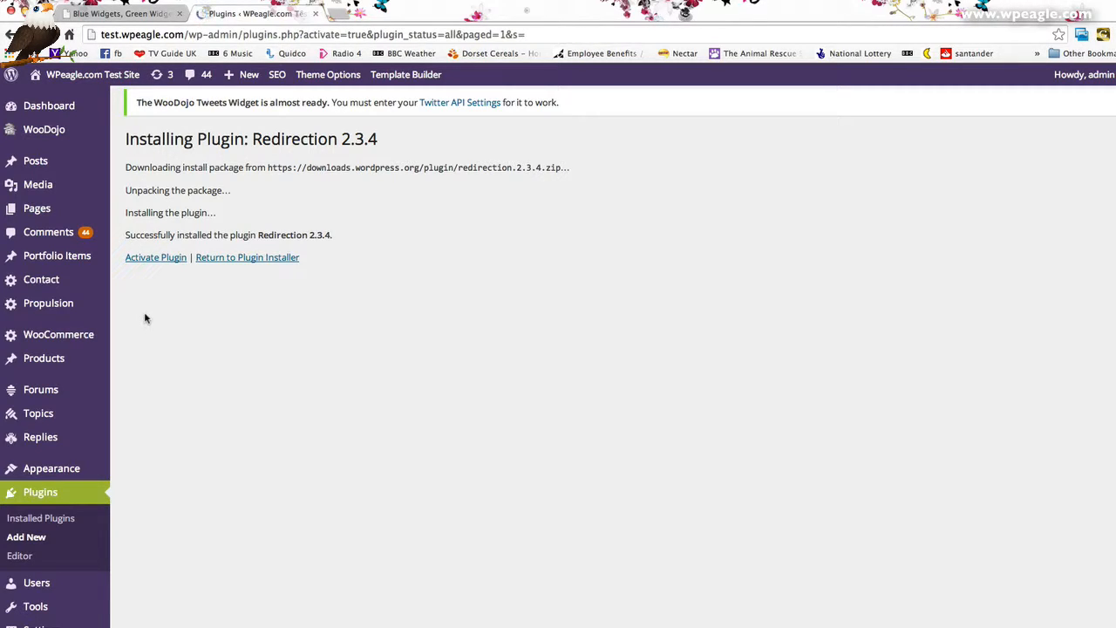
Step: Activate Redirection and go to its management page under Tools
click(155, 258)
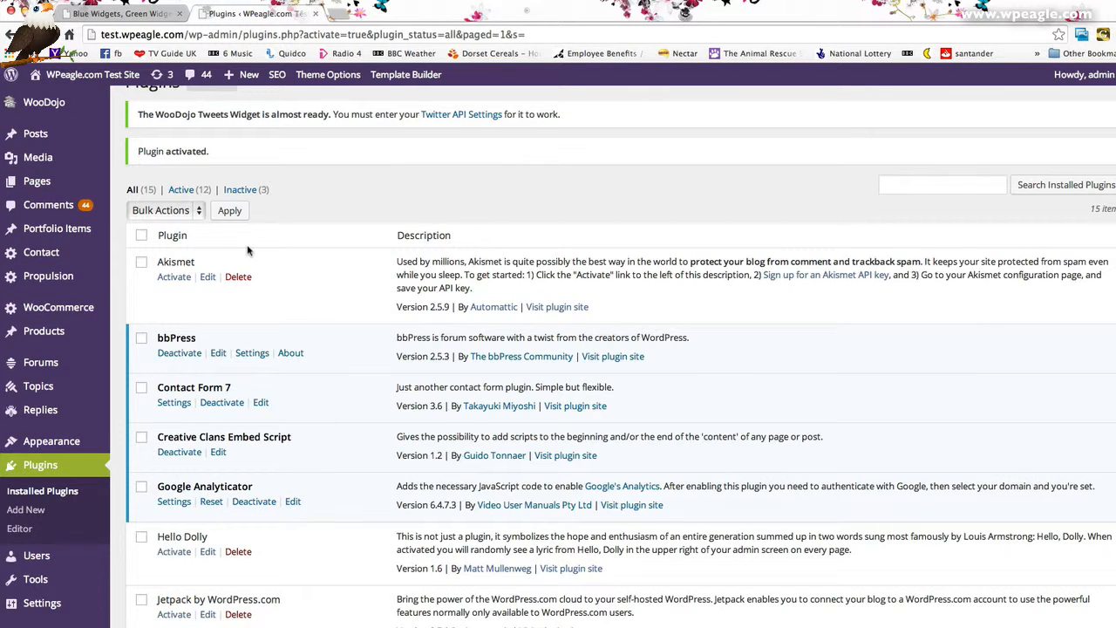
scroll(down, 3)
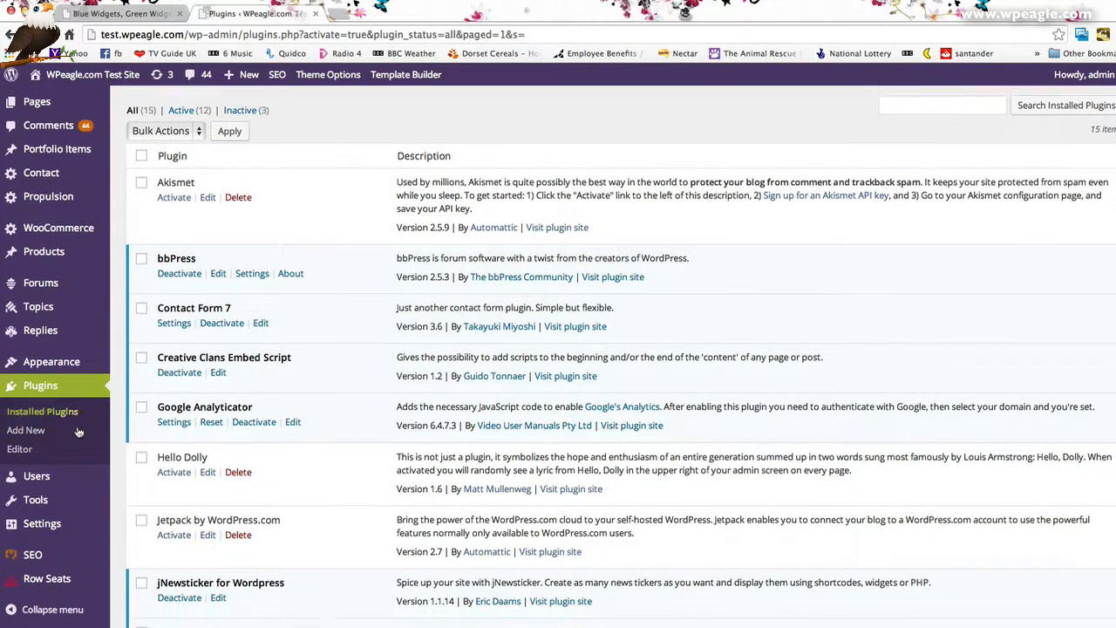
scroll(down, 3)
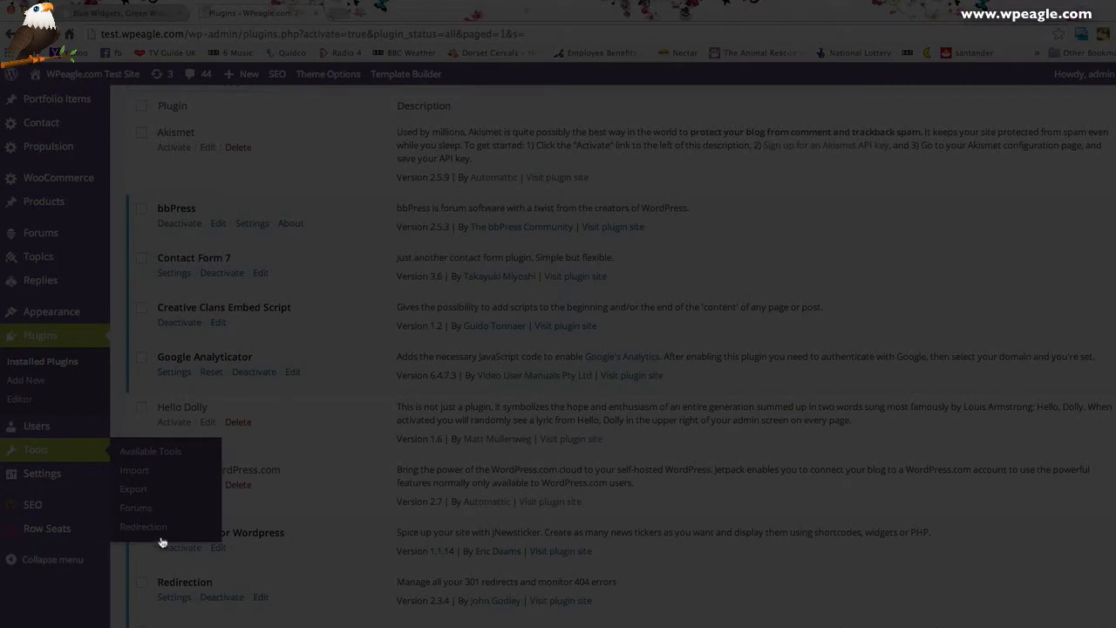
click(143, 527)
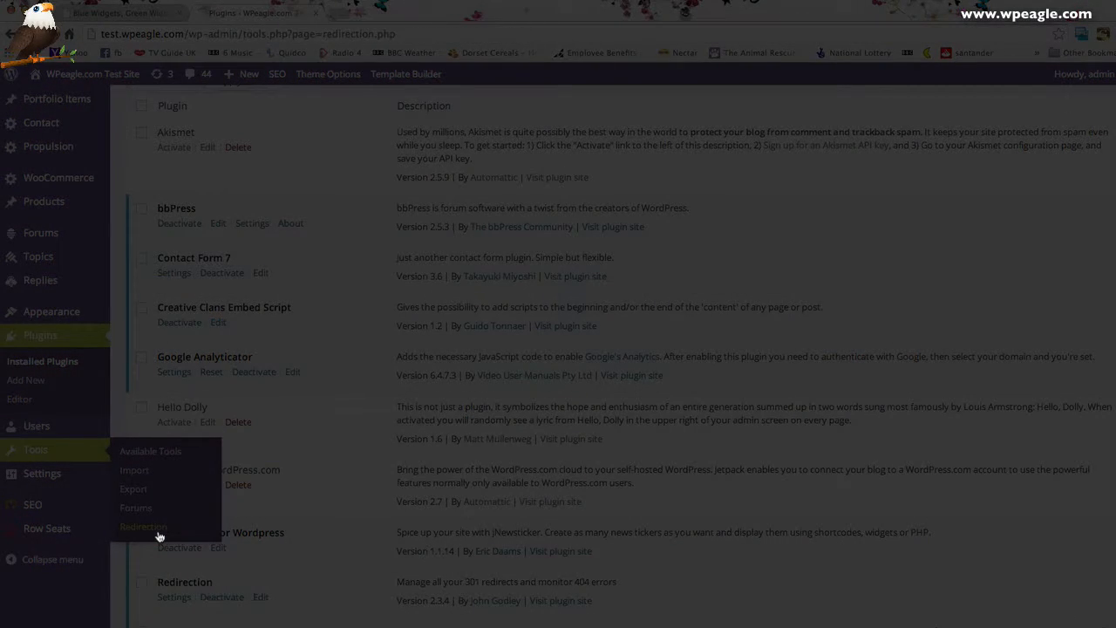
Step: Enter /old-url as the Source URL of the new redirection
click(143, 527)
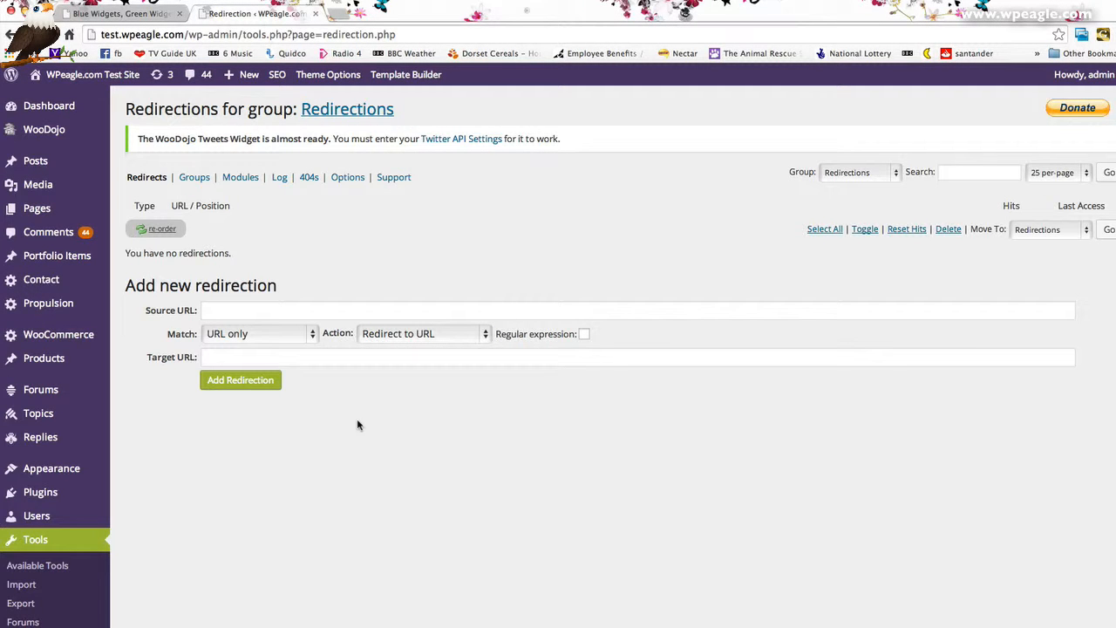
mouse_move(312, 331)
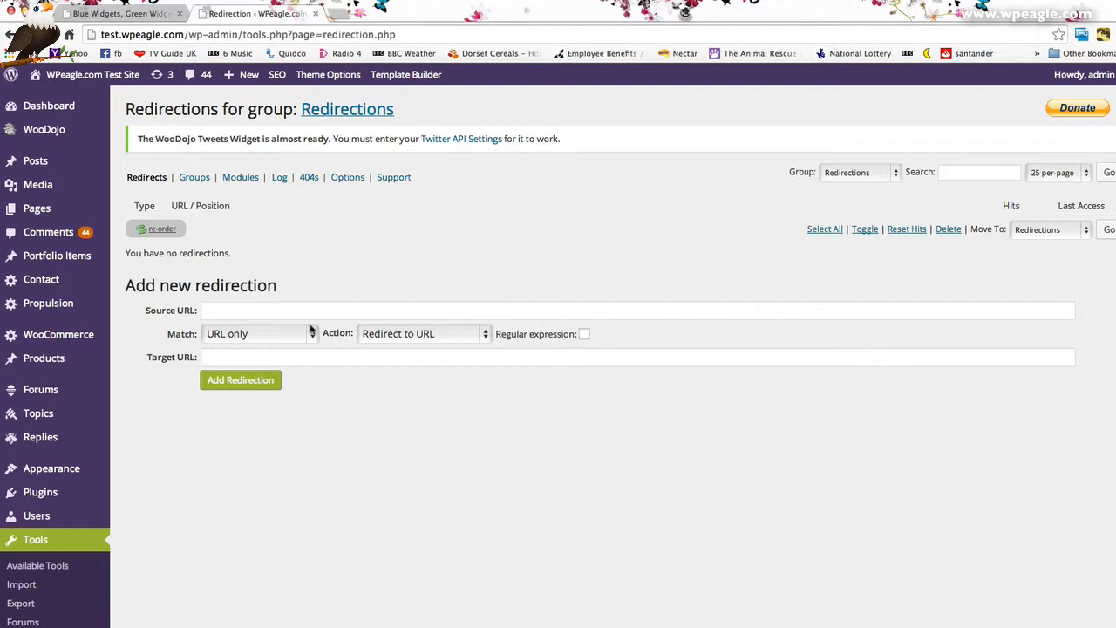
click(328, 311)
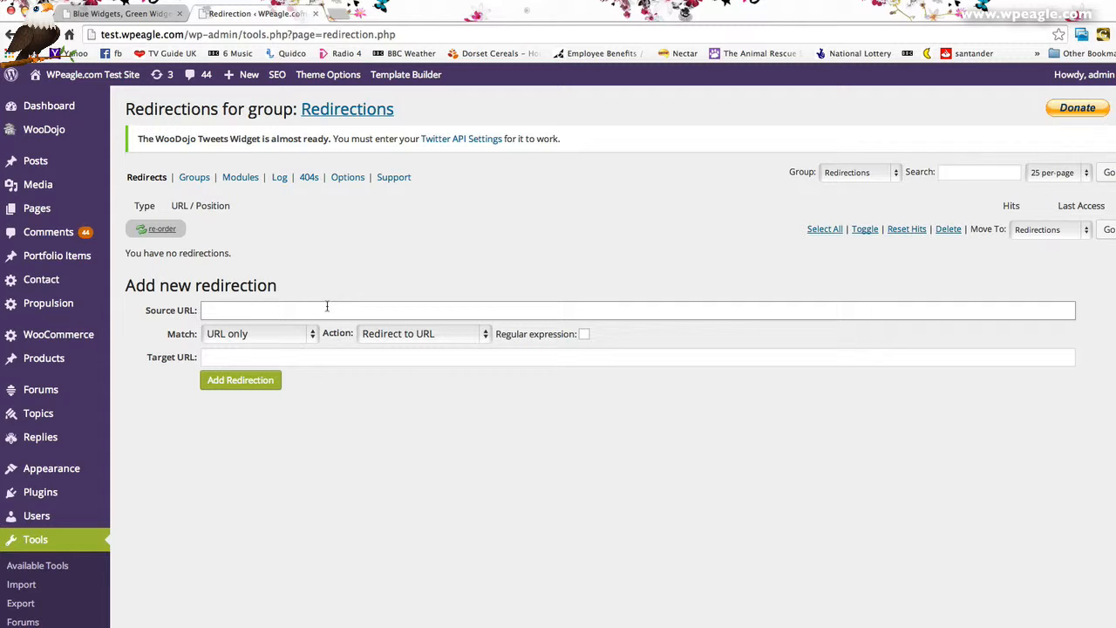
text(/old)
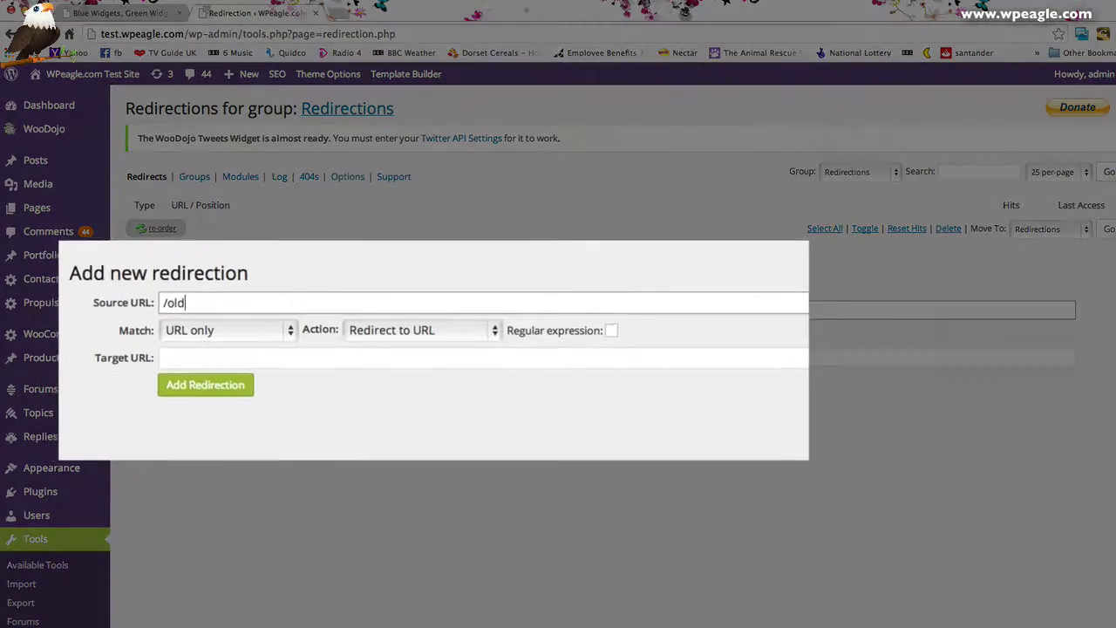
text(-url)
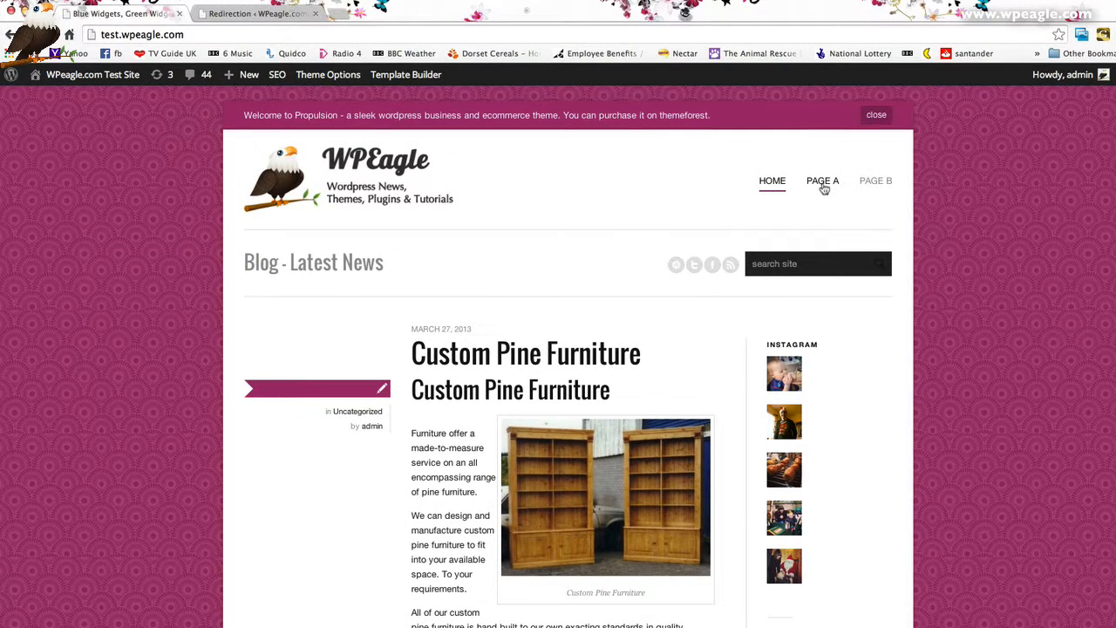
Step: Check Page A's address on the site and return to the redirection form
click(823, 180)
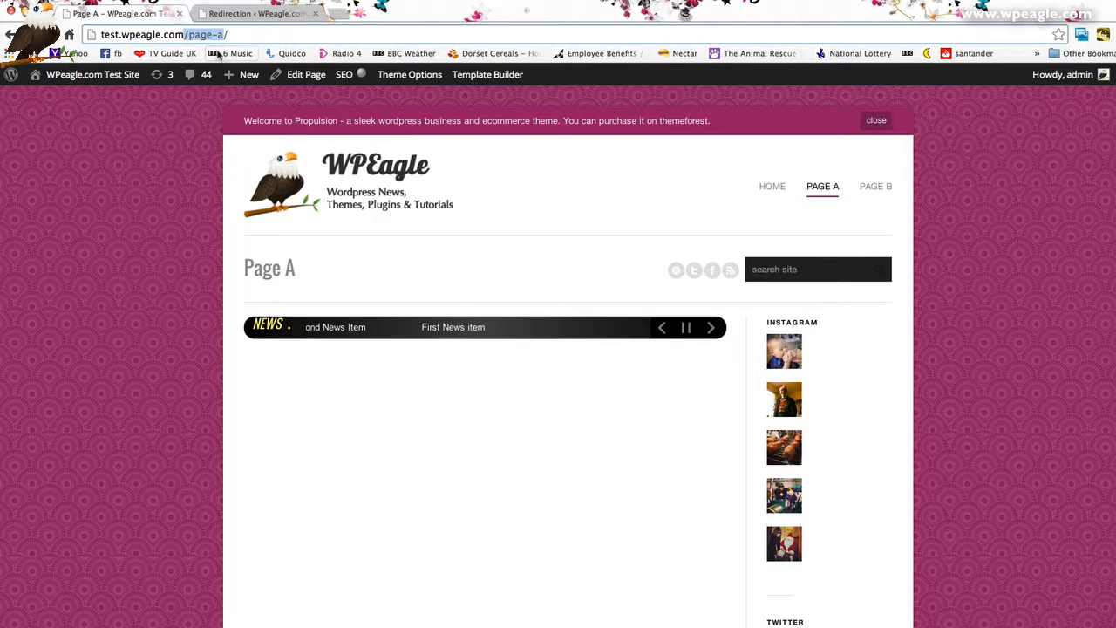
click(258, 19)
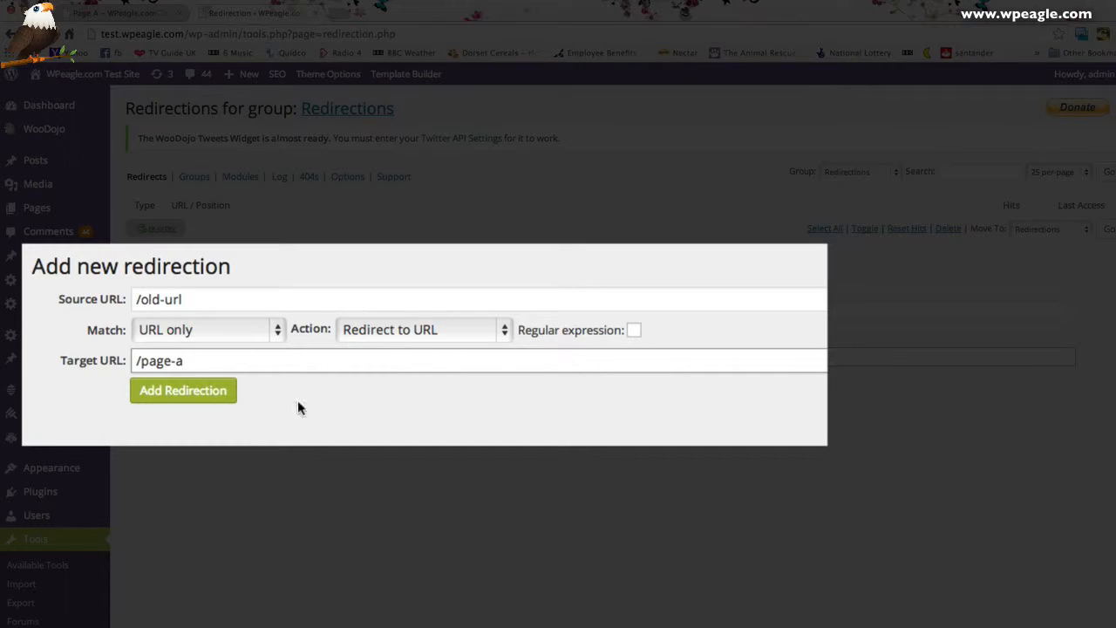
Step: Add the 301 redirection from /old-url to /page-a
click(181, 391)
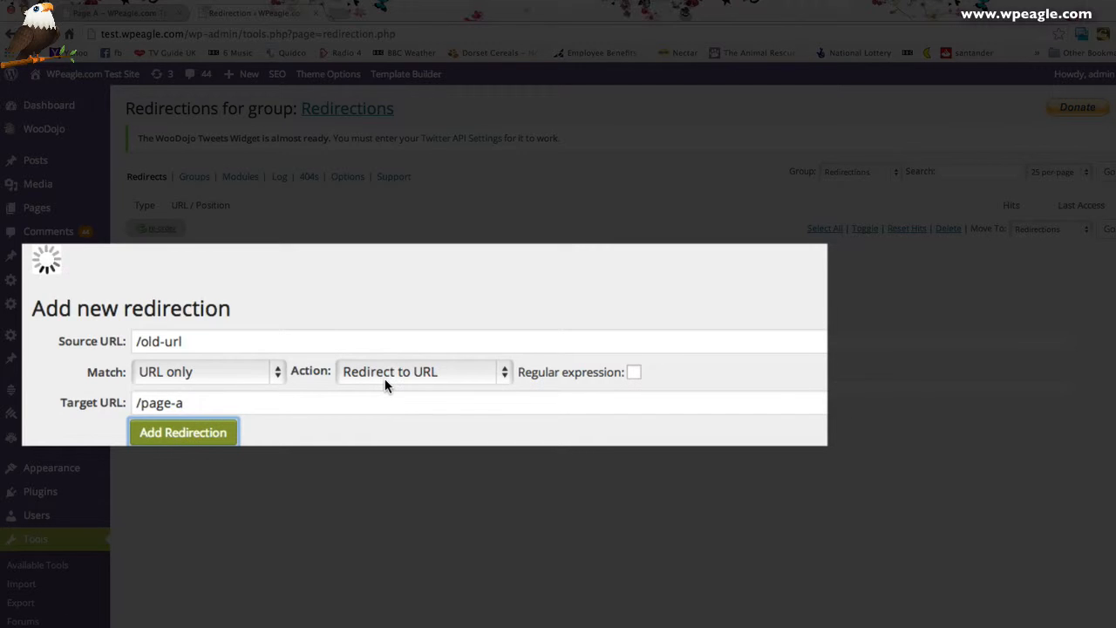
click(183, 432)
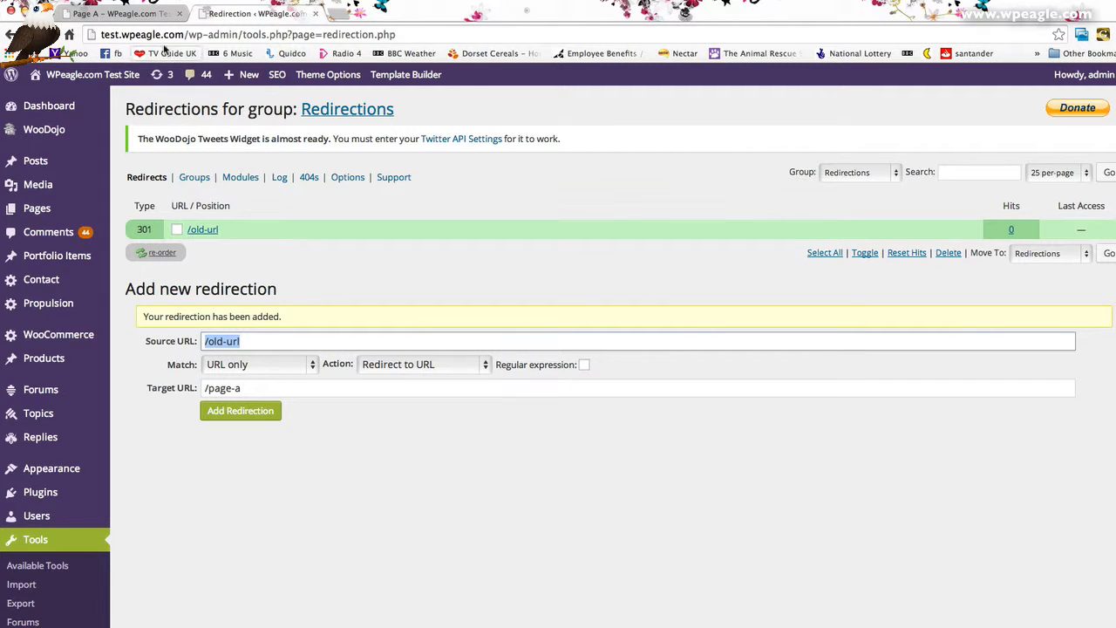
click(122, 14)
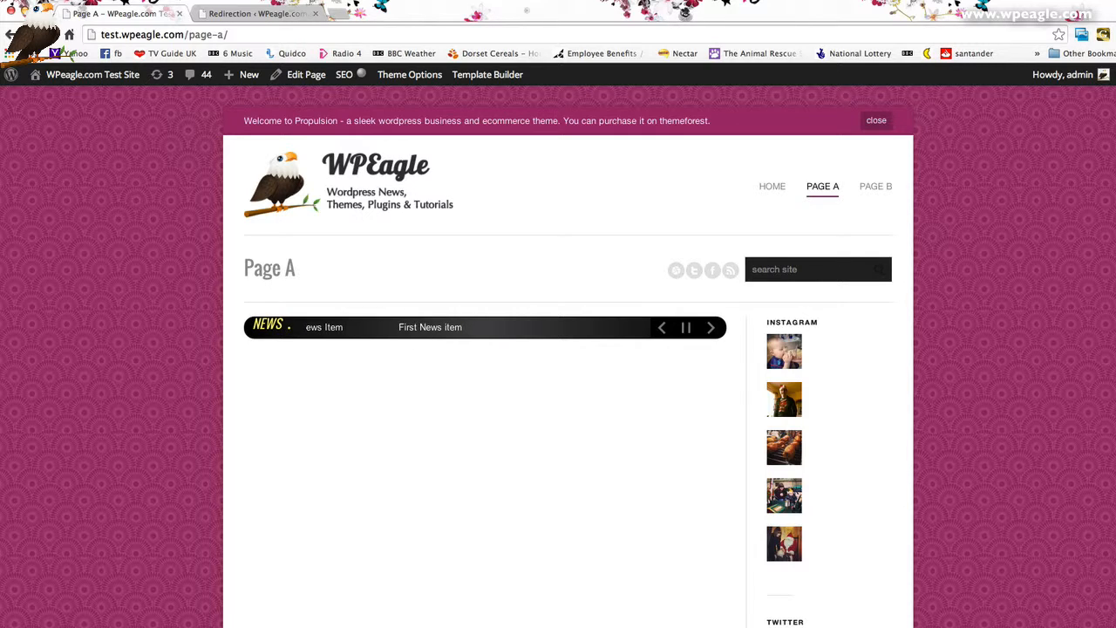
click(262, 14)
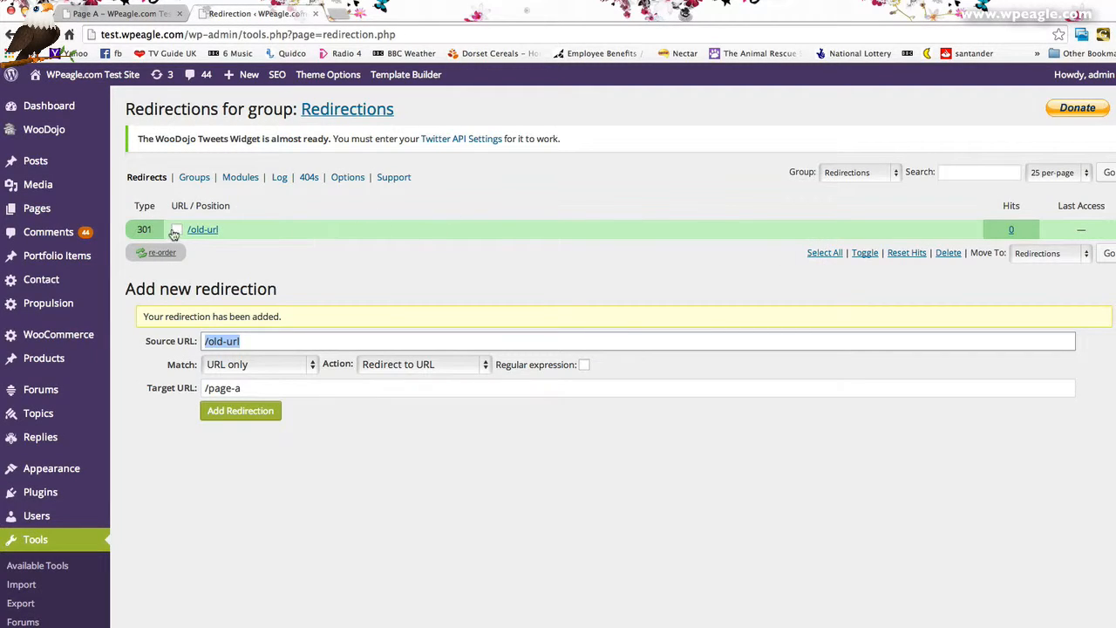
click(176, 230)
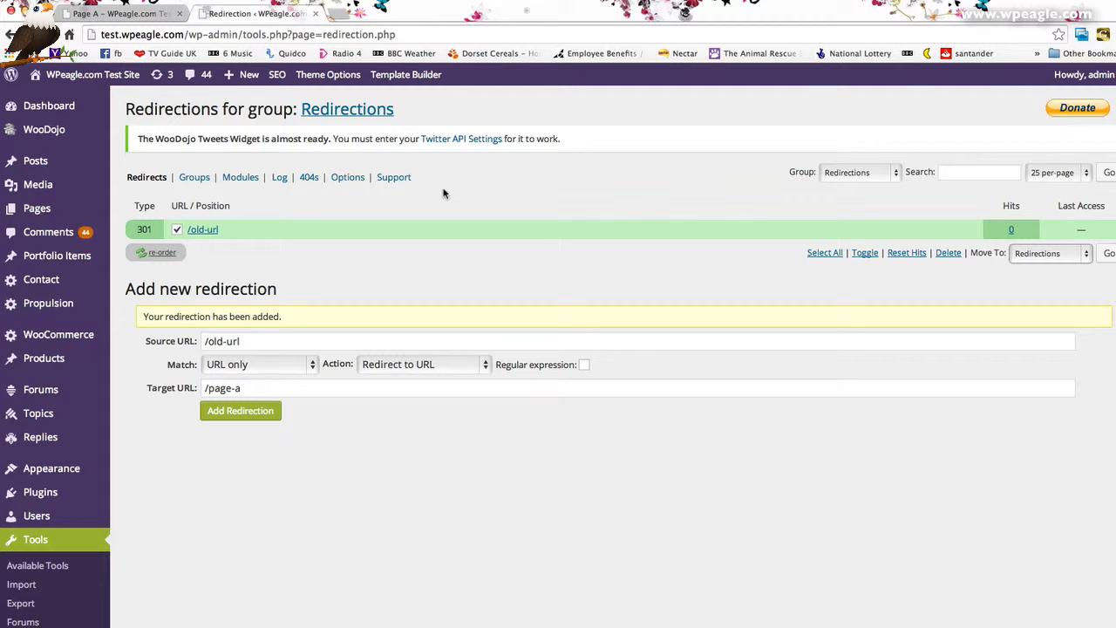
mouse_move(112, 232)
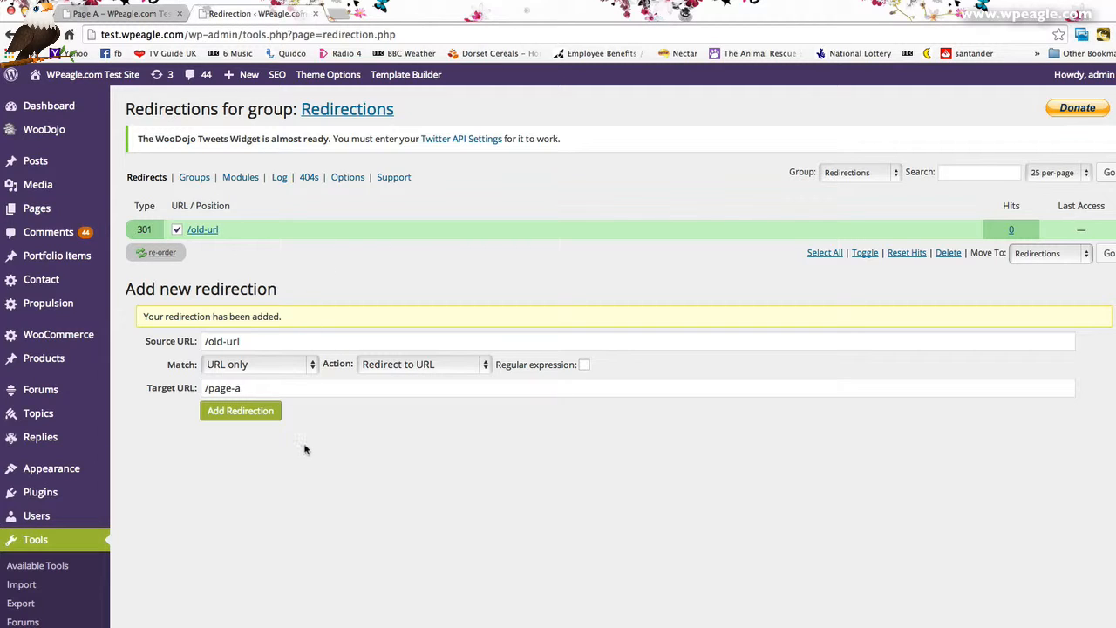
mouse_move(308, 178)
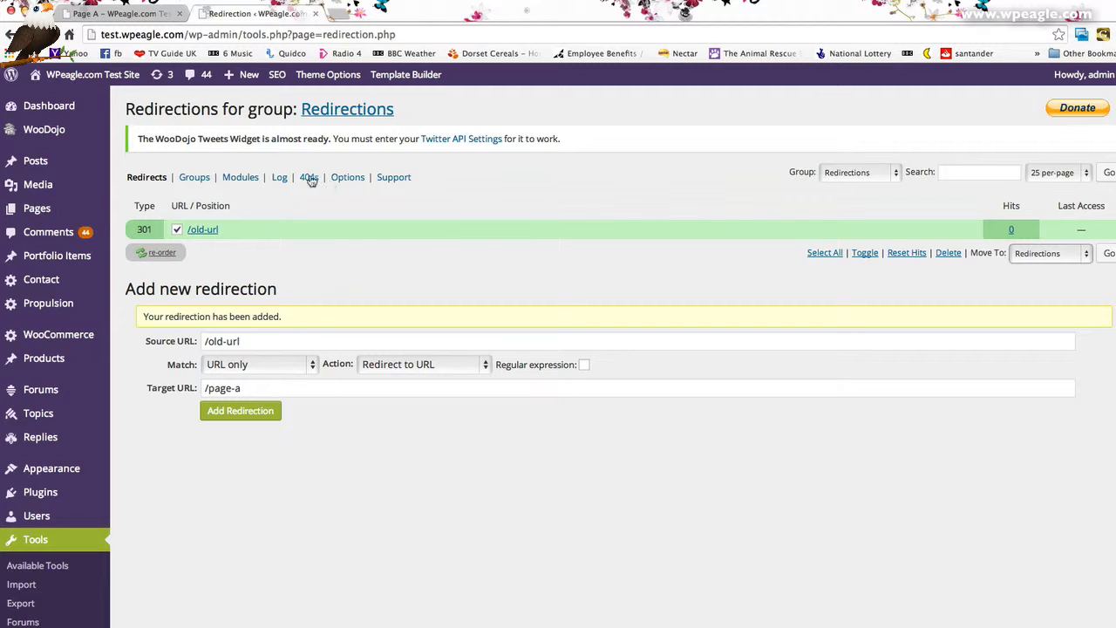
mouse_move(317, 189)
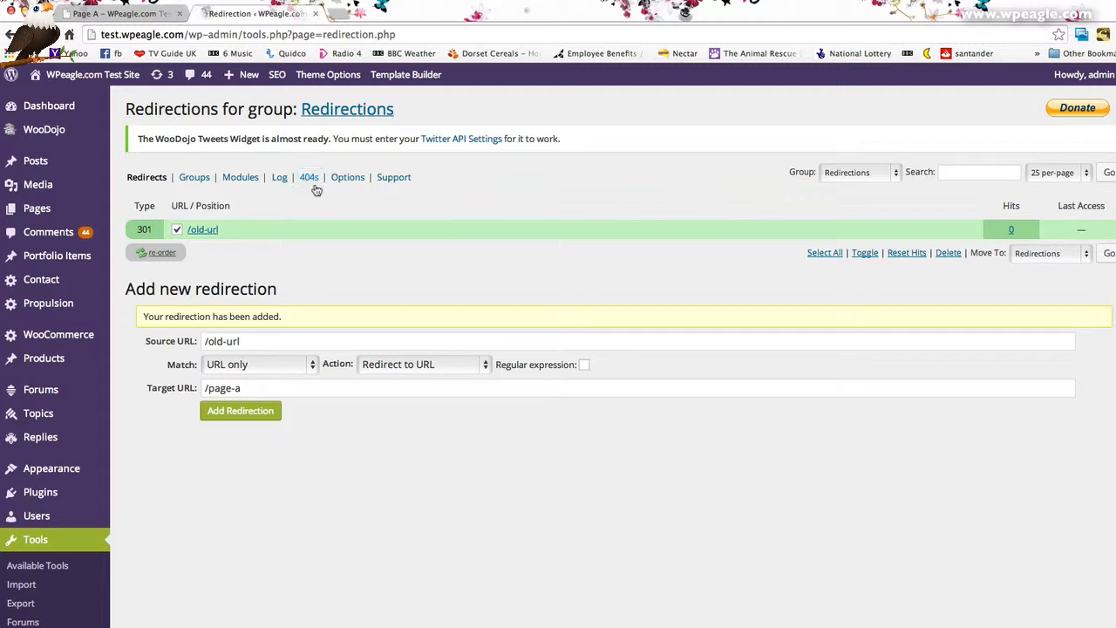
Step: View the Redirection 404s log, which reports no items found
click(308, 178)
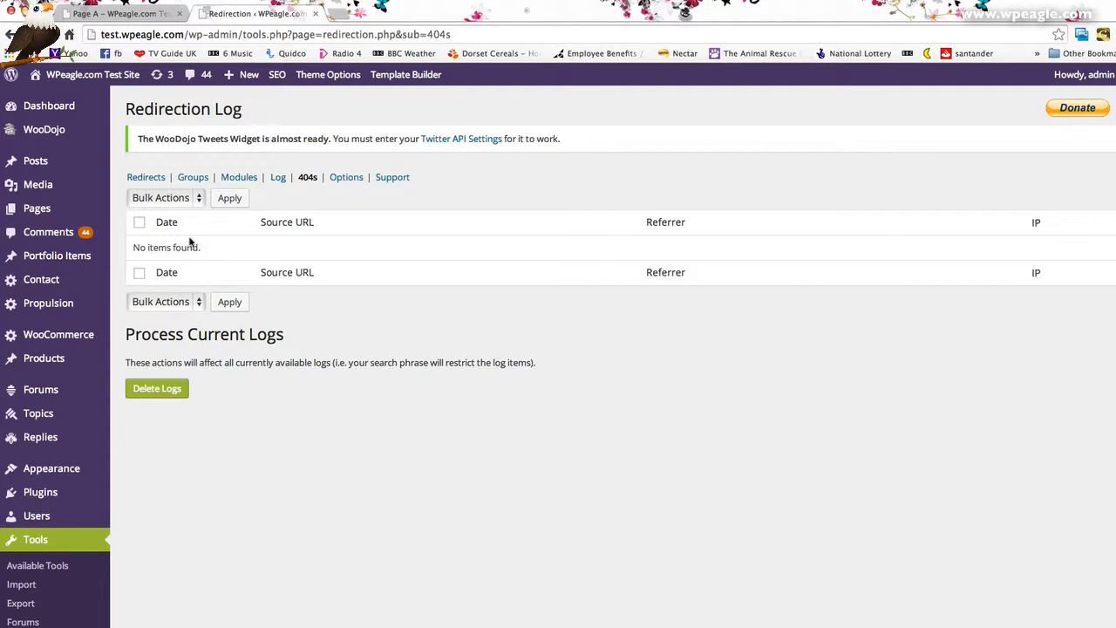
mouse_move(534, 250)
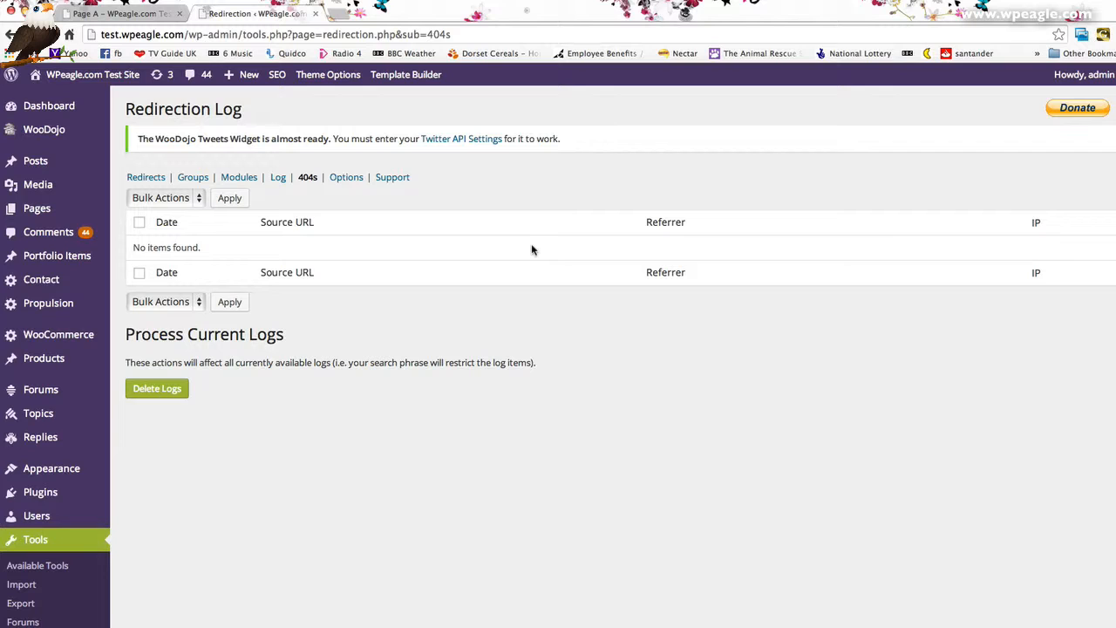